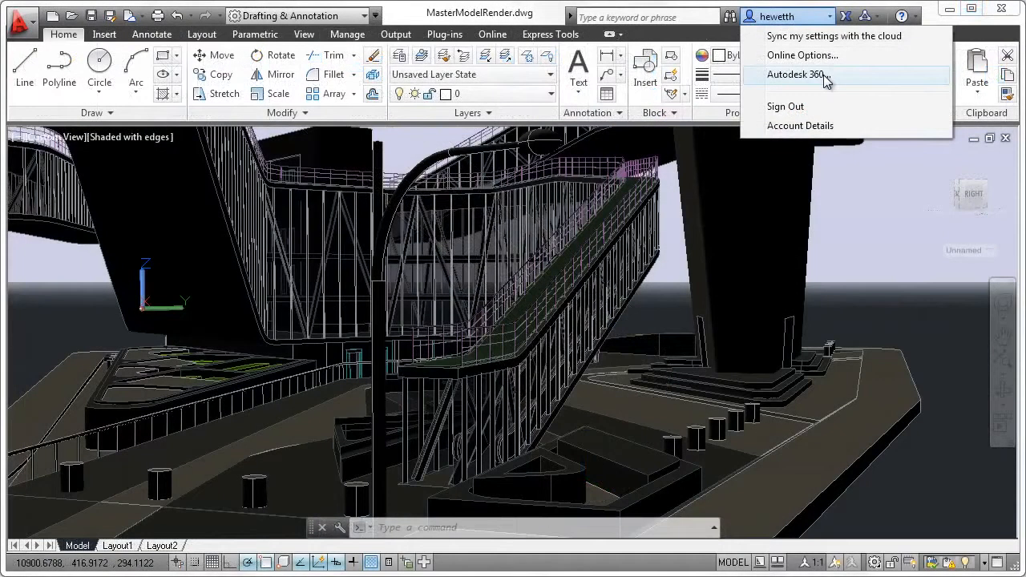
Choose Autodesk 360 from the Info Center account menu to show the Welcome screen.
left_click(491, 34)
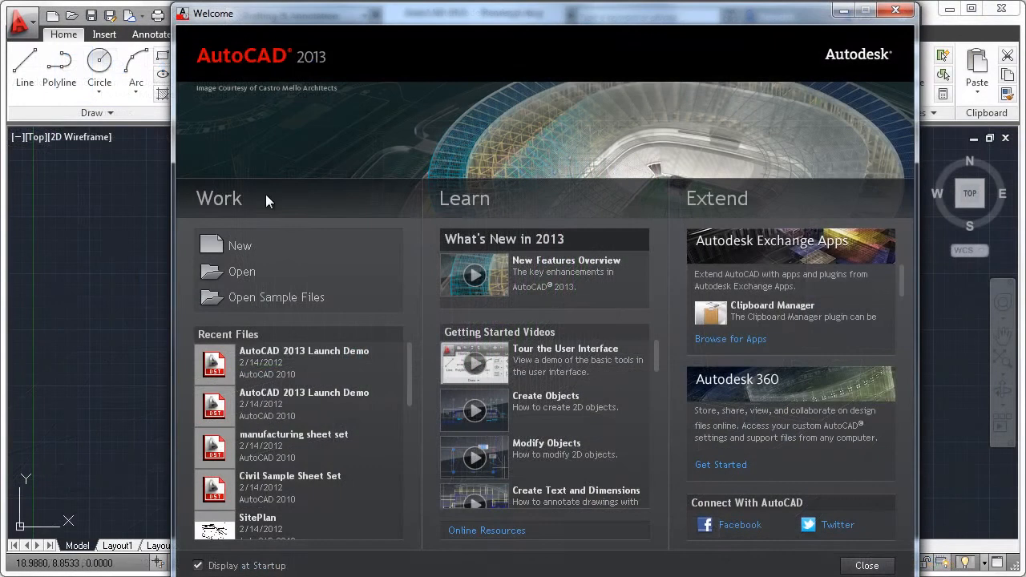
mouse_move(529, 221)
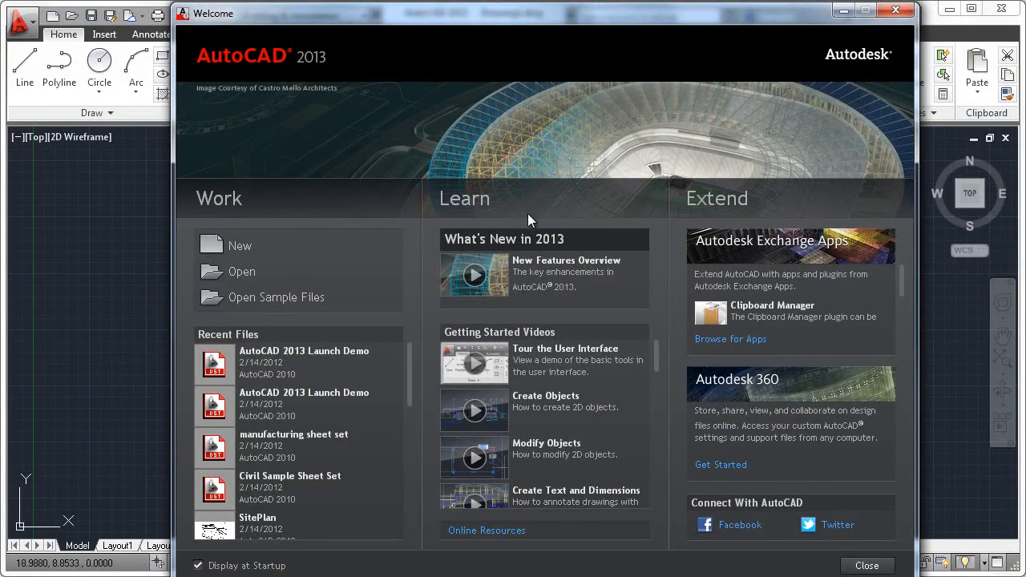
mouse_move(699, 207)
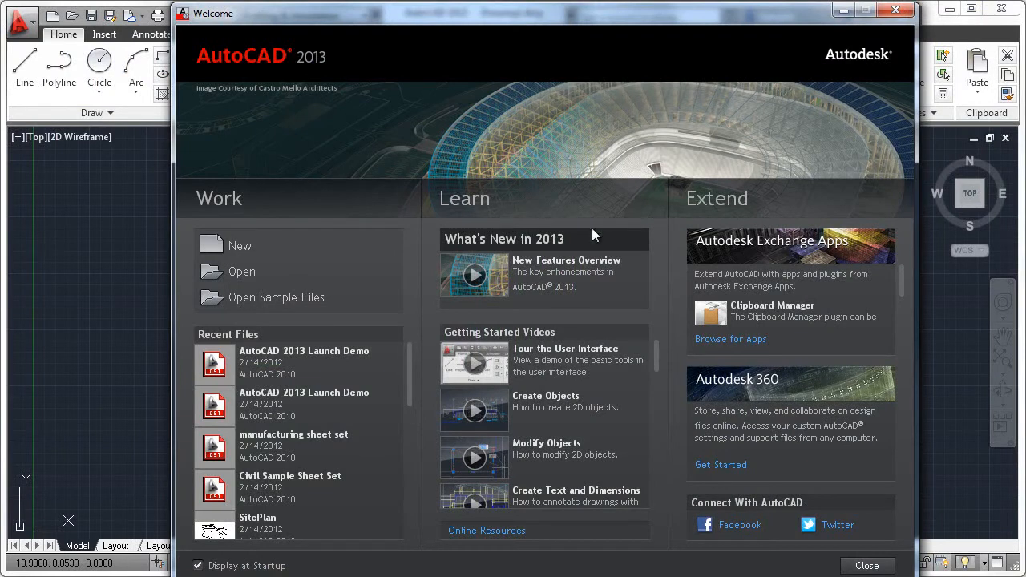
mouse_move(246, 291)
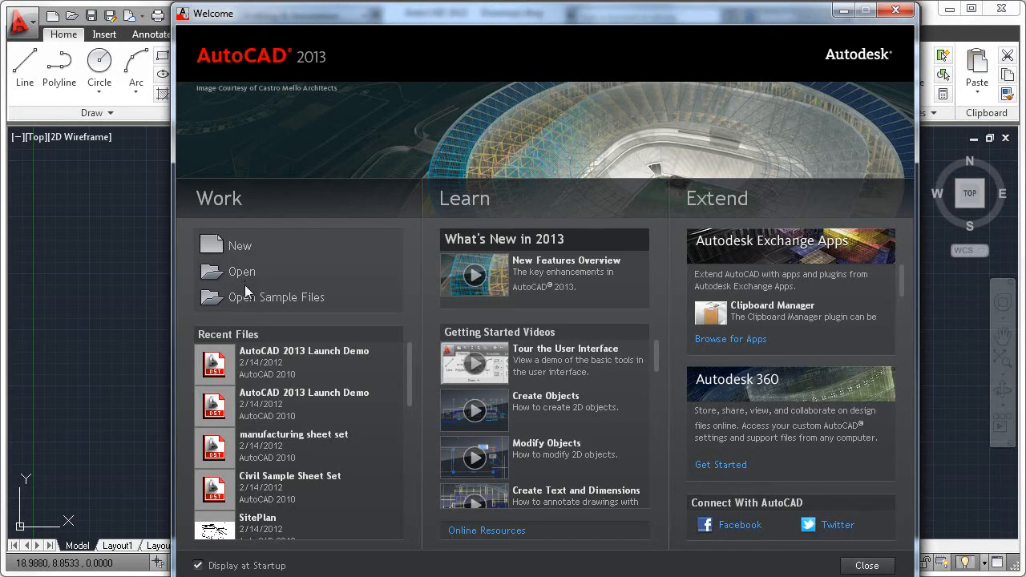
mouse_move(253, 340)
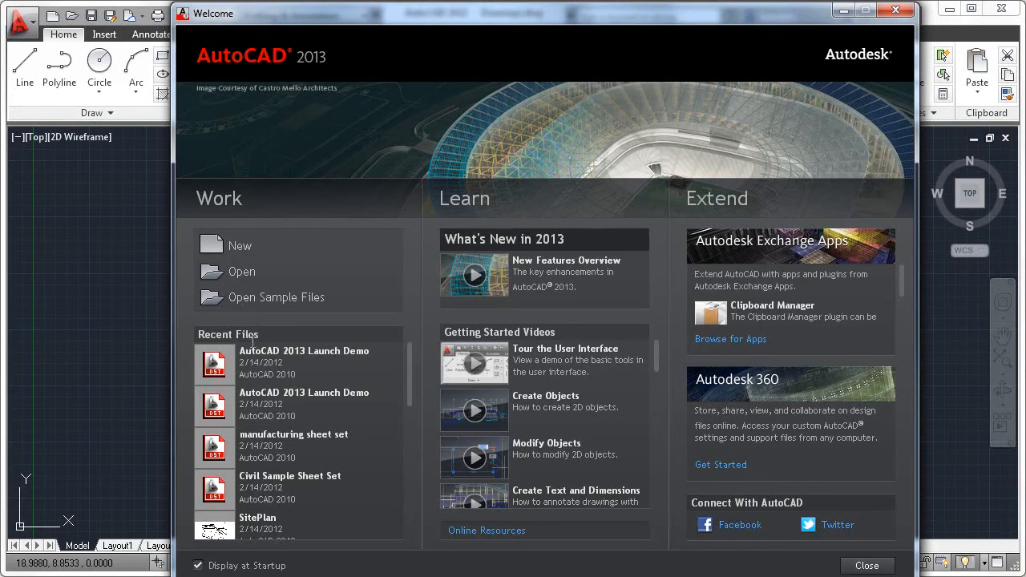
mouse_move(289, 533)
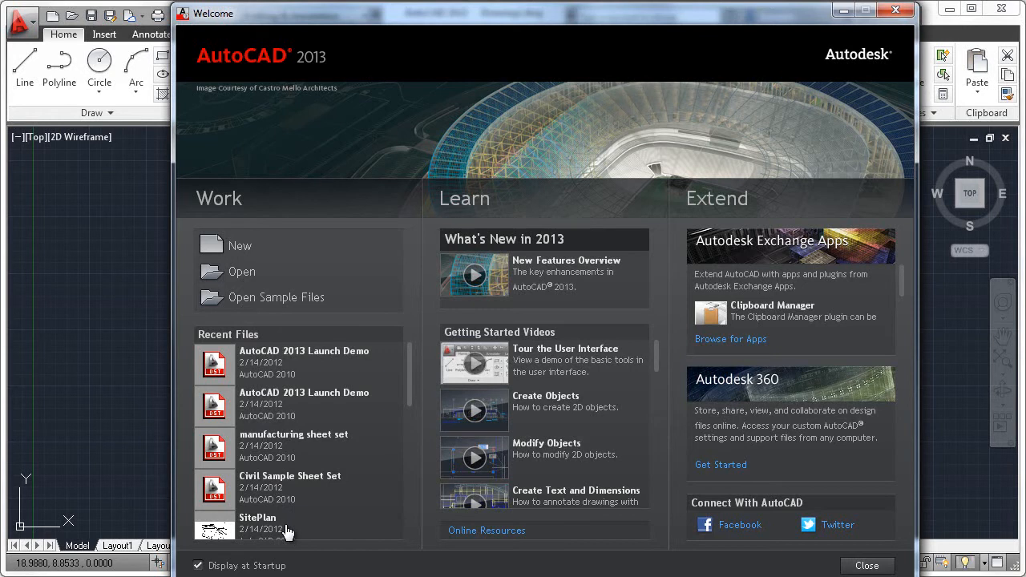
mouse_move(425, 336)
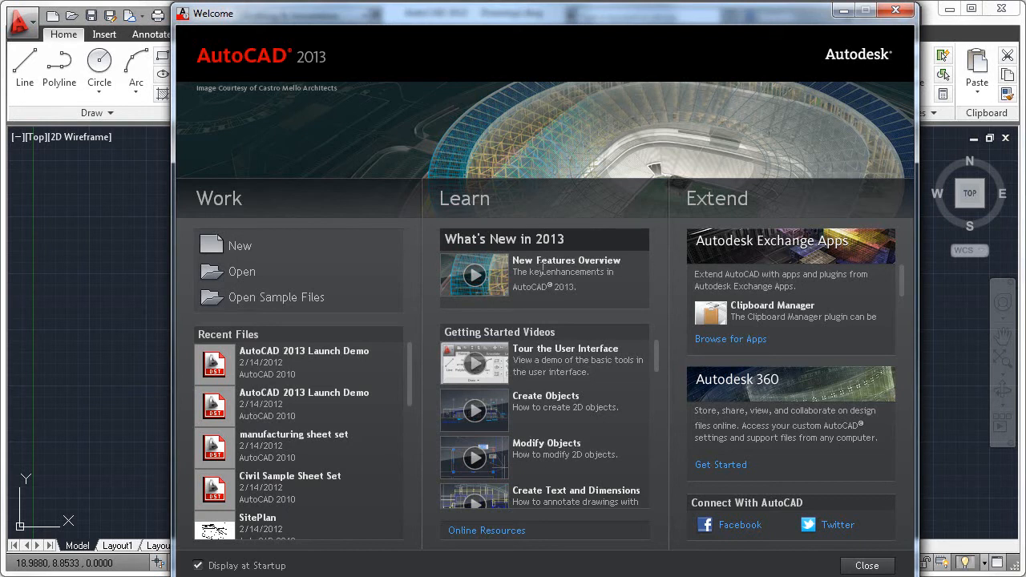
mouse_move(488, 288)
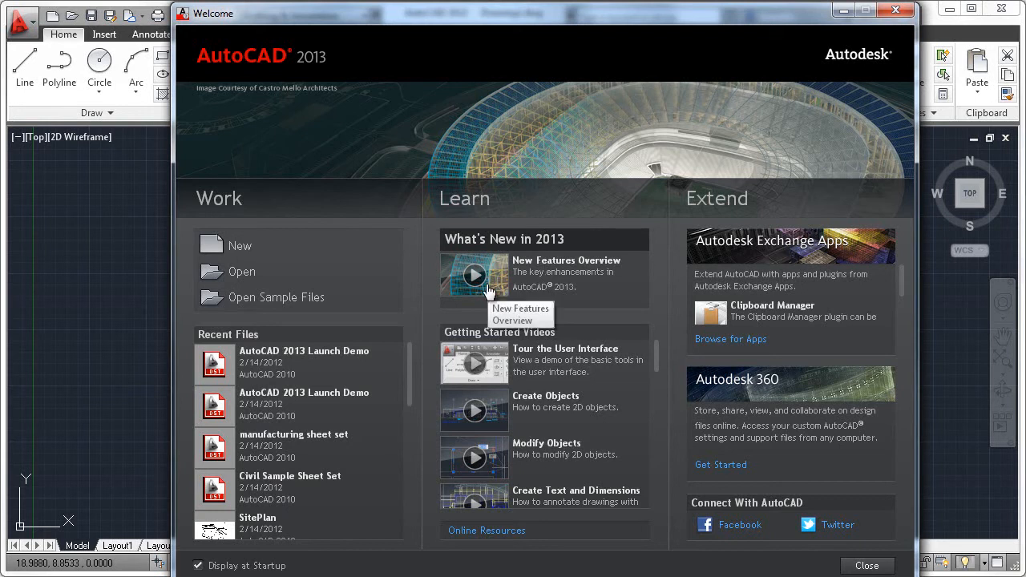
mouse_move(526, 347)
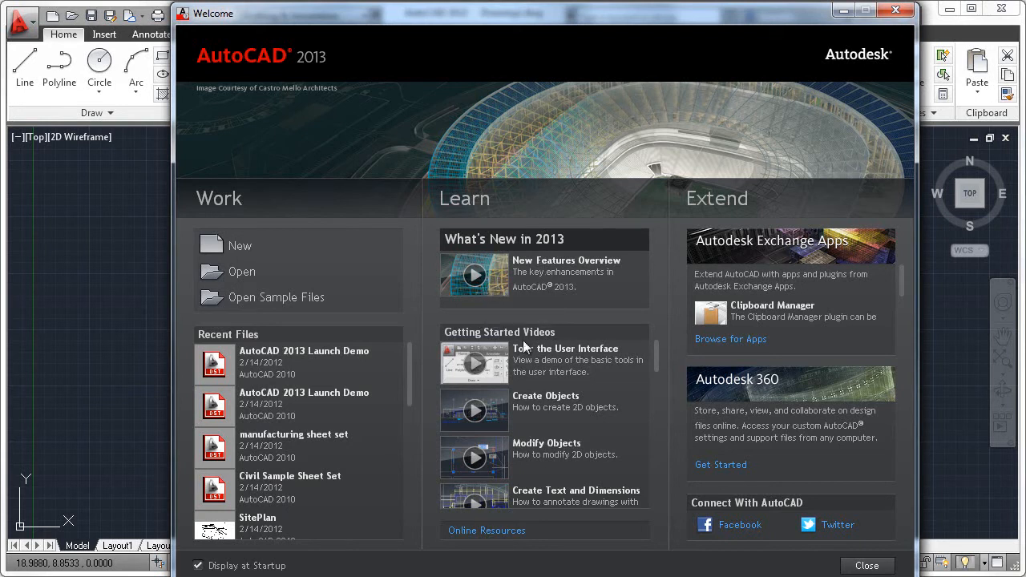
mouse_move(543, 393)
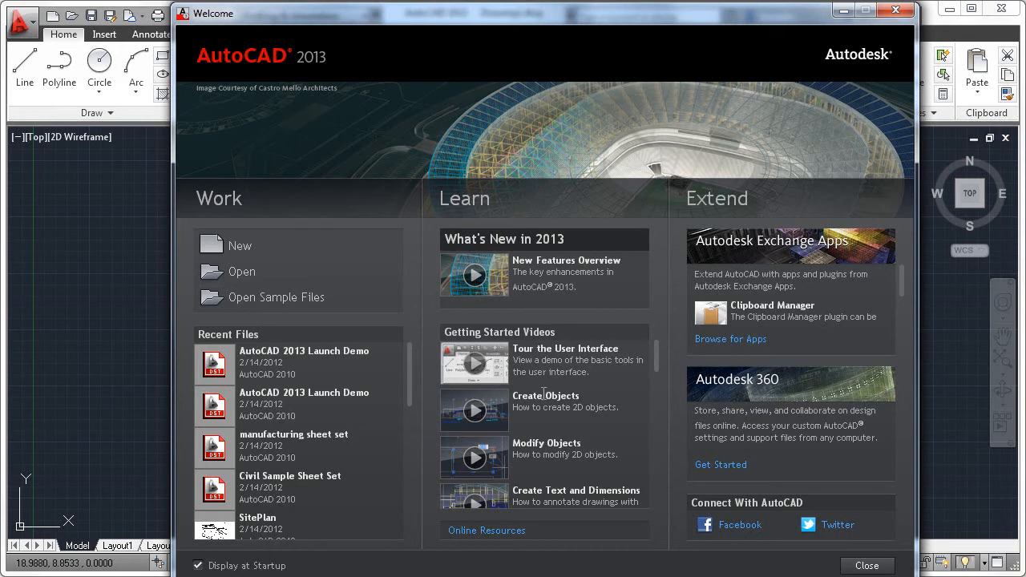
mouse_move(480, 497)
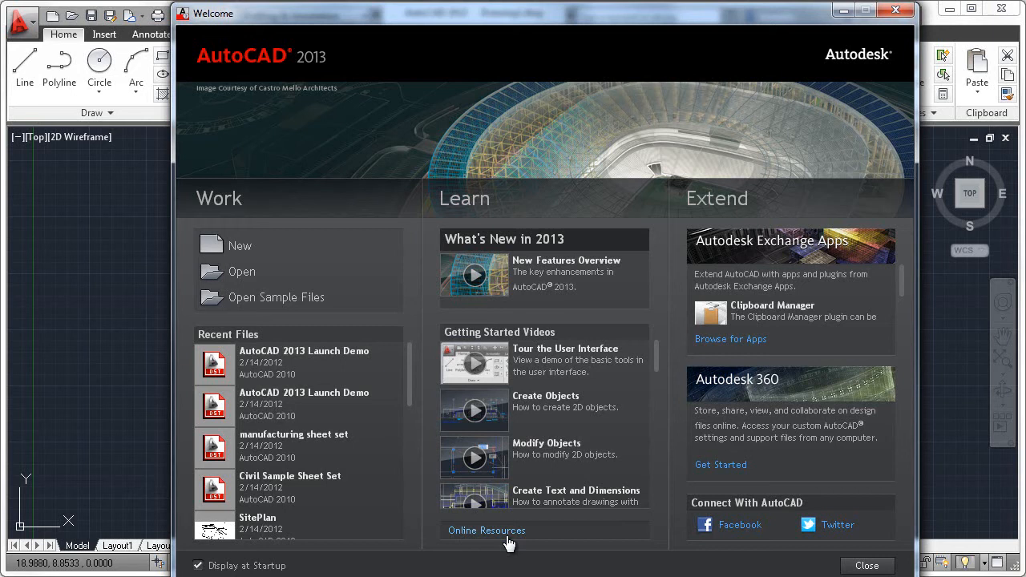
mouse_move(738, 251)
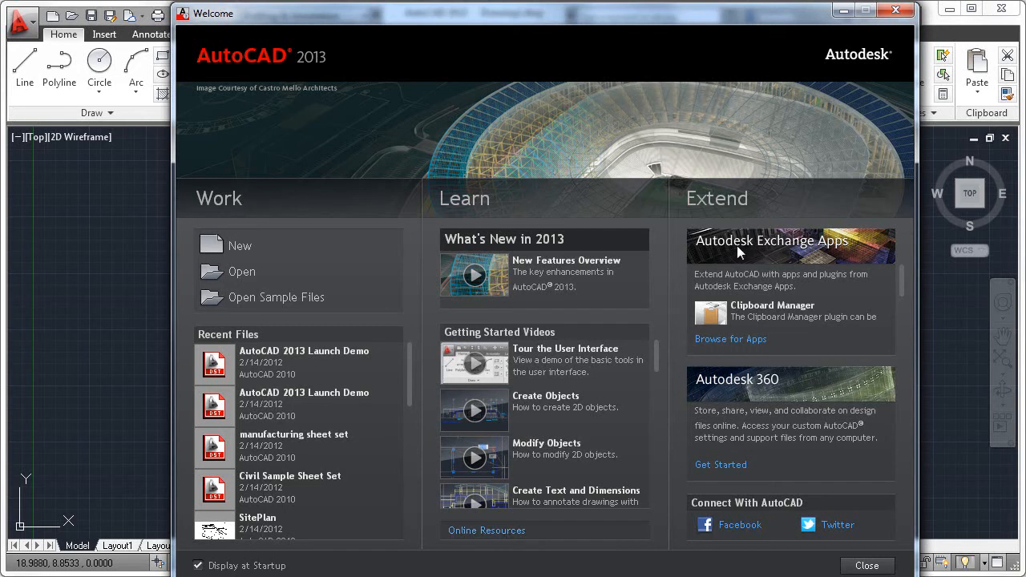
mouse_move(751, 343)
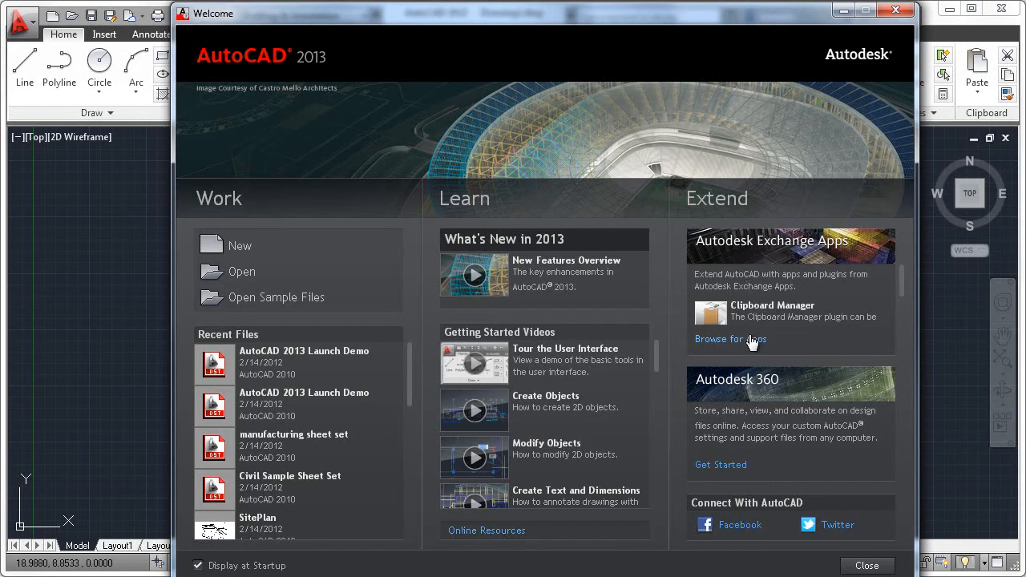
mouse_move(735, 388)
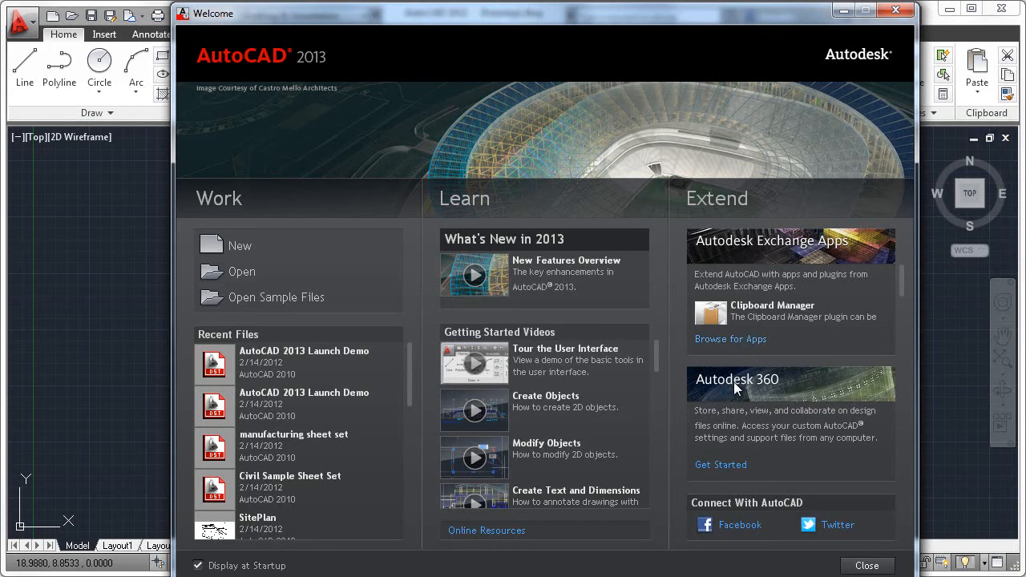
mouse_move(719, 465)
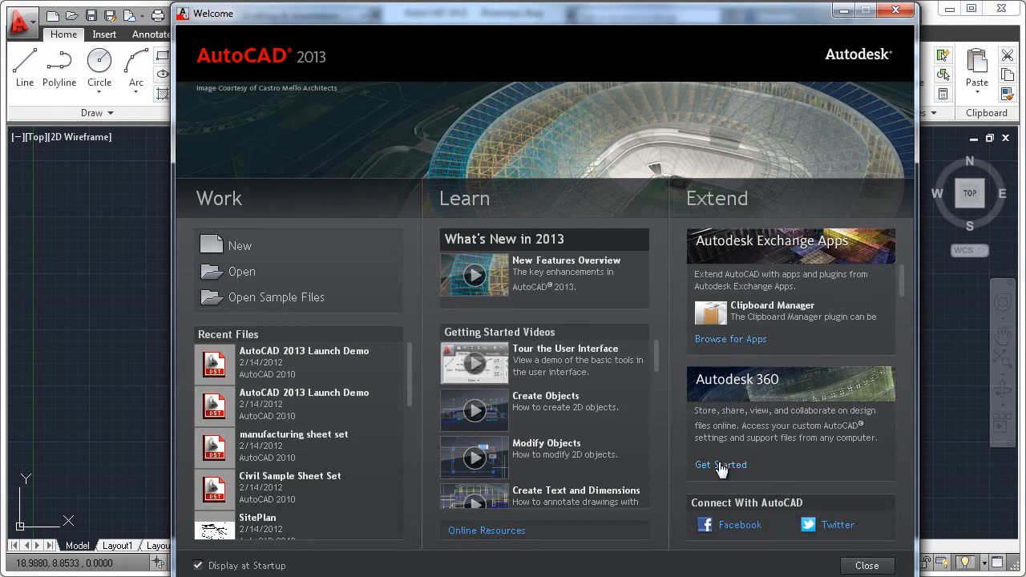
mouse_move(822, 529)
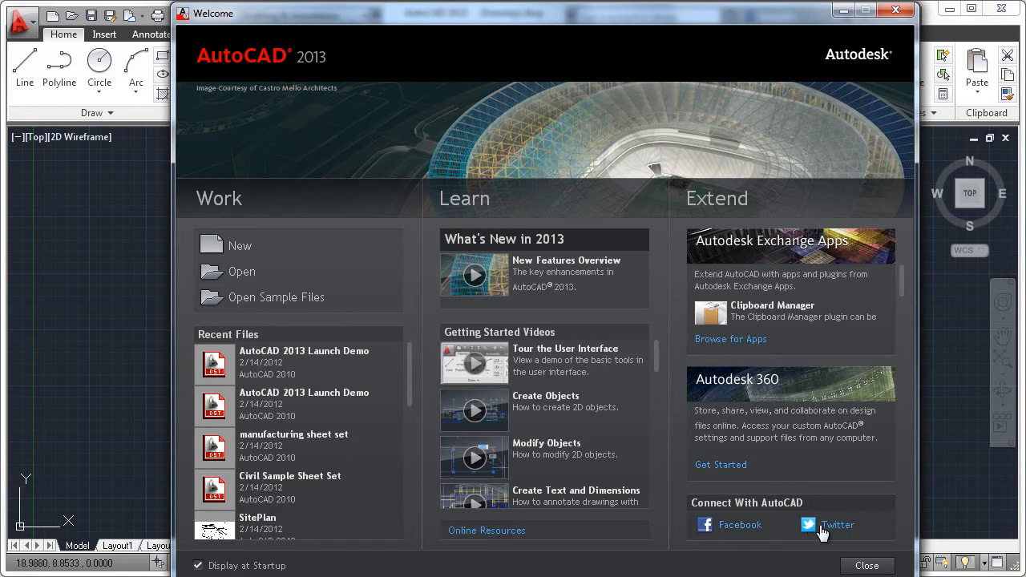
Close the Welcome screen and open the Stay Connected product updates menu.
left_click(867, 565)
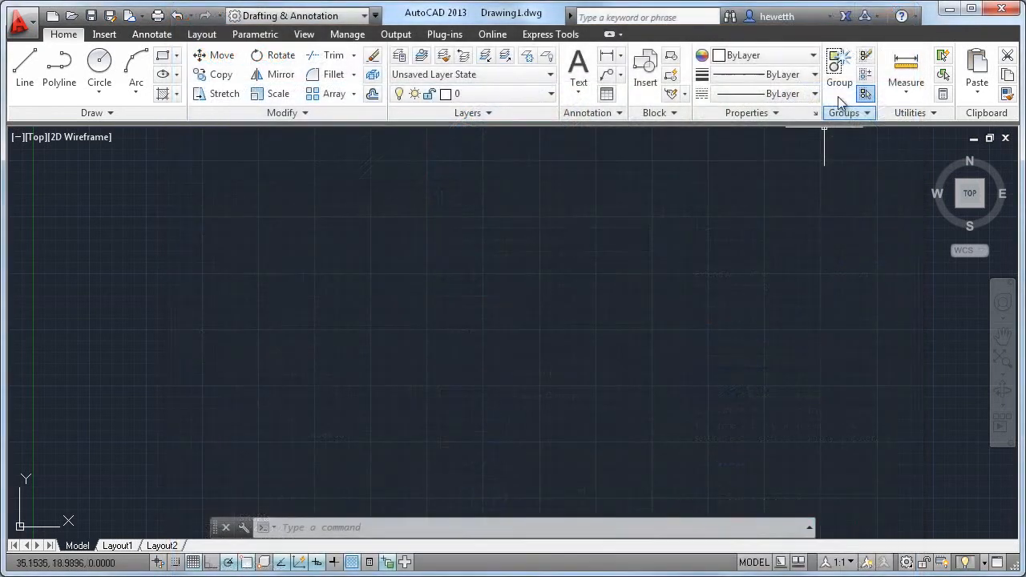
left_click(875, 16)
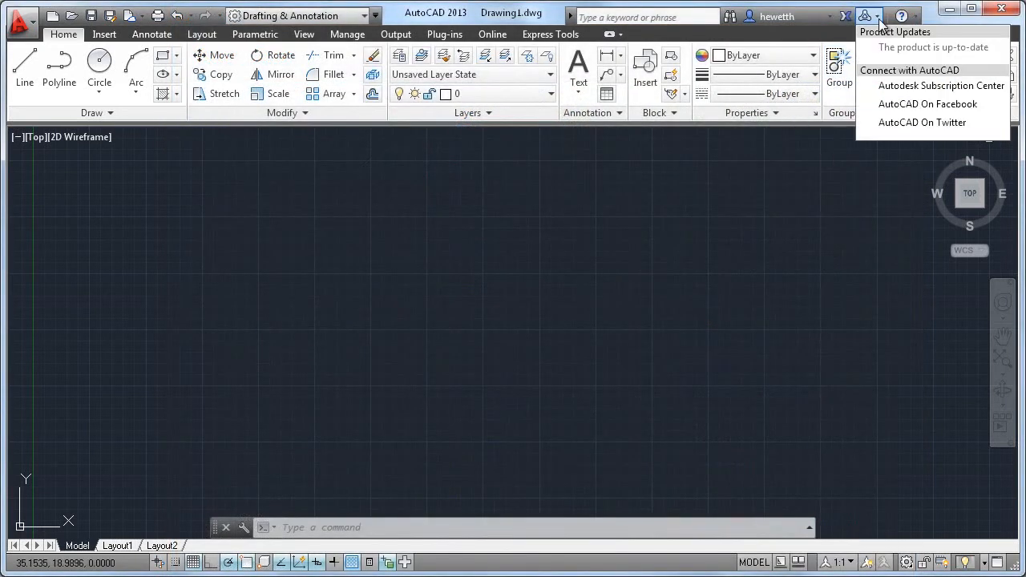
mouse_move(940, 86)
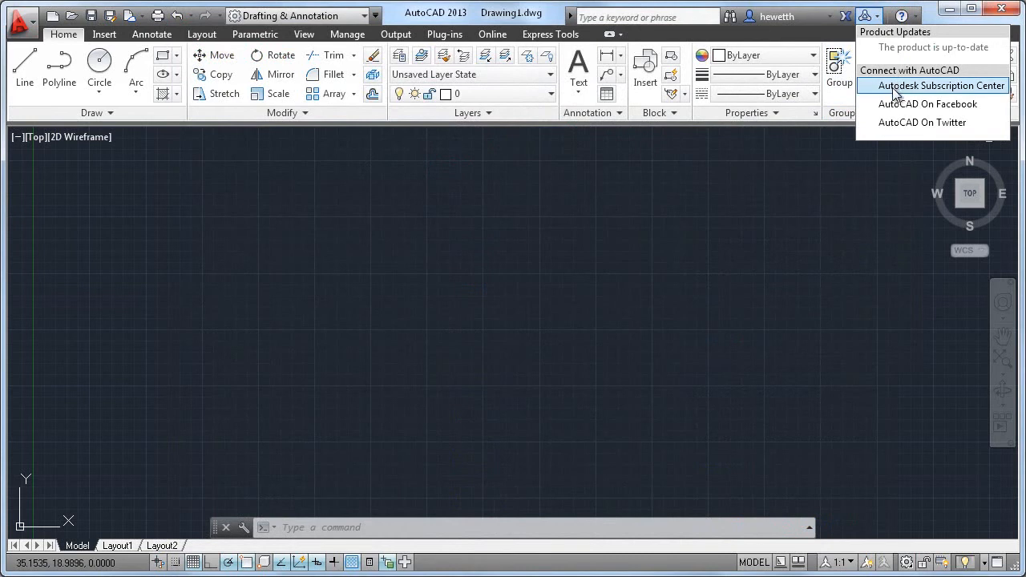
Browse AutoCAD's Facebook page, then open AutoCAD On Twitter from the menu.
left_click(927, 104)
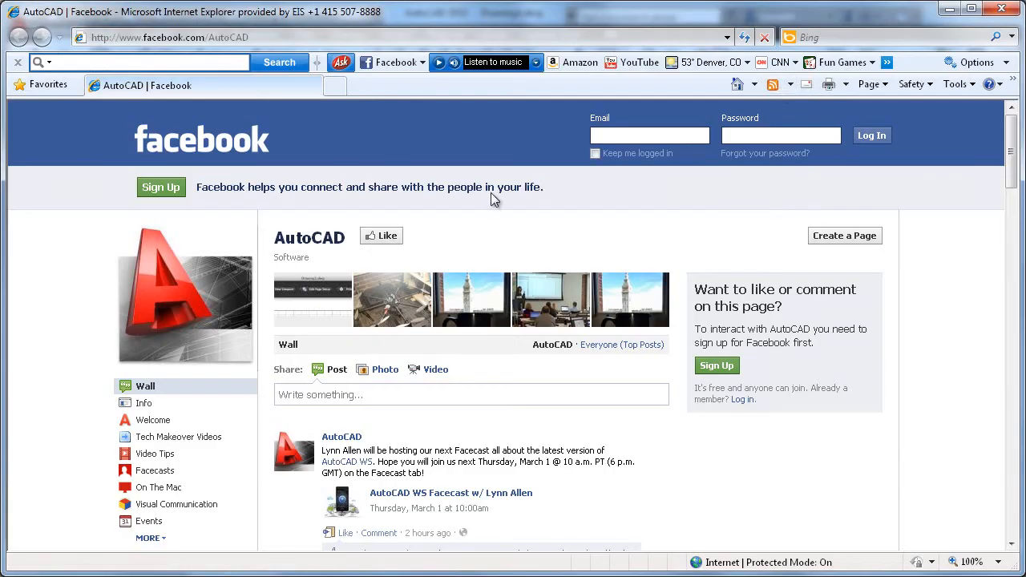
scroll("down", 3)
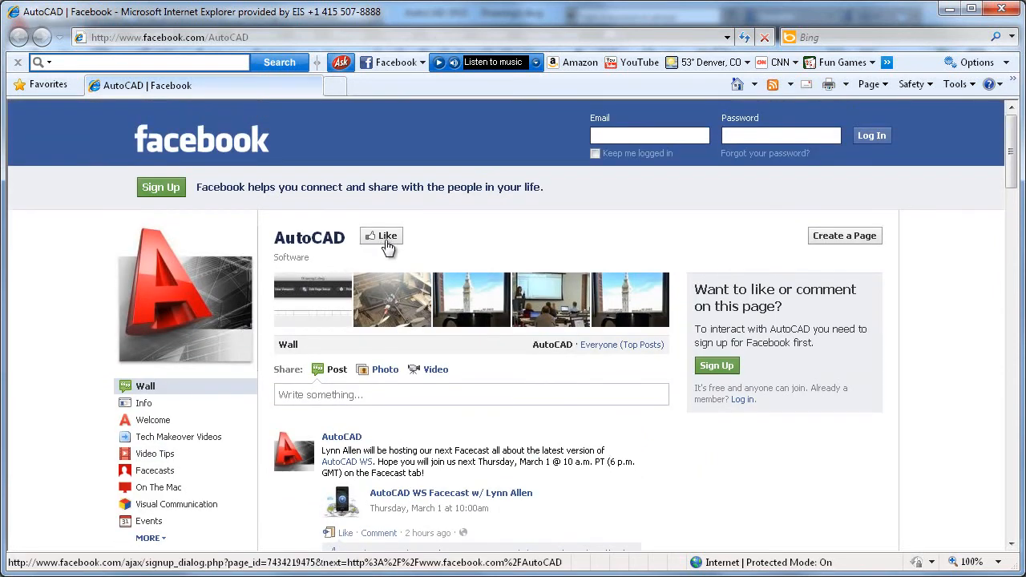
mouse_move(406, 241)
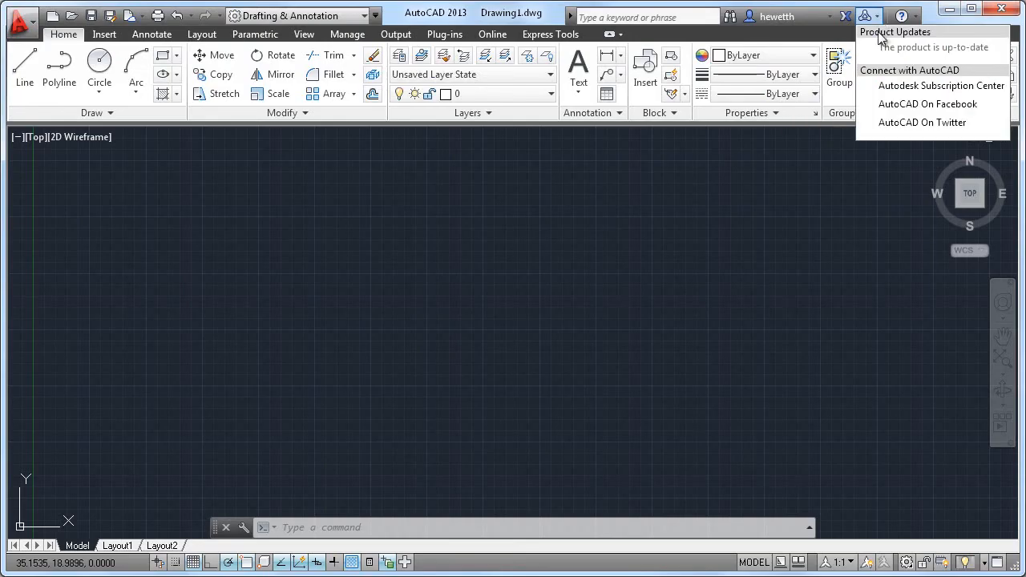
left_click(921, 121)
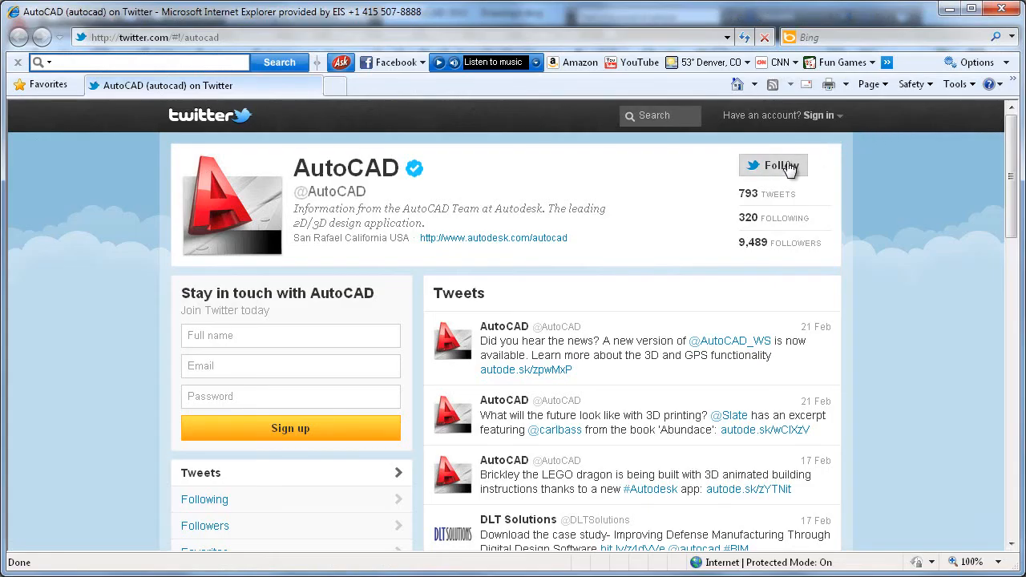